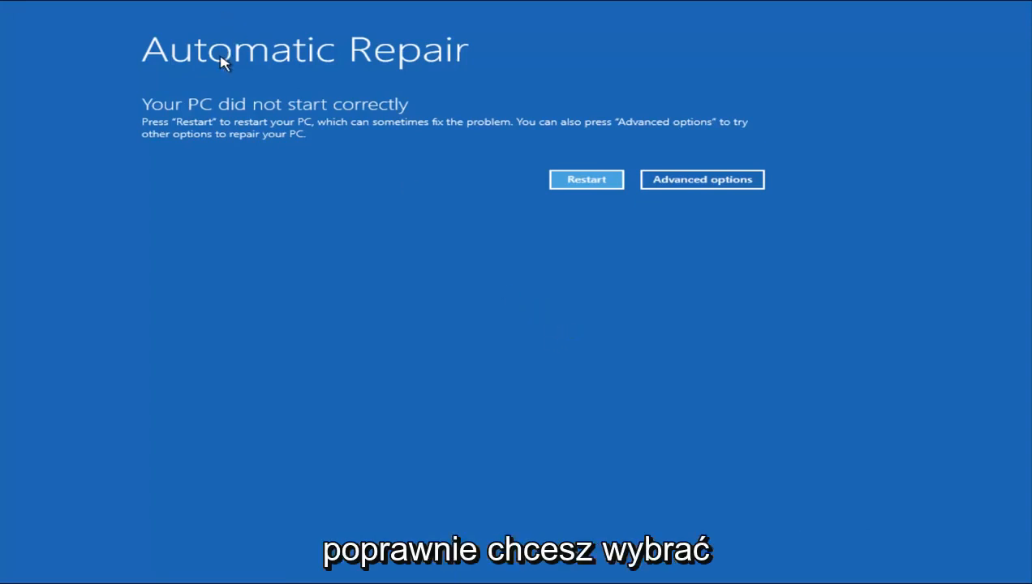
pyautogui.moveTo(701, 179)
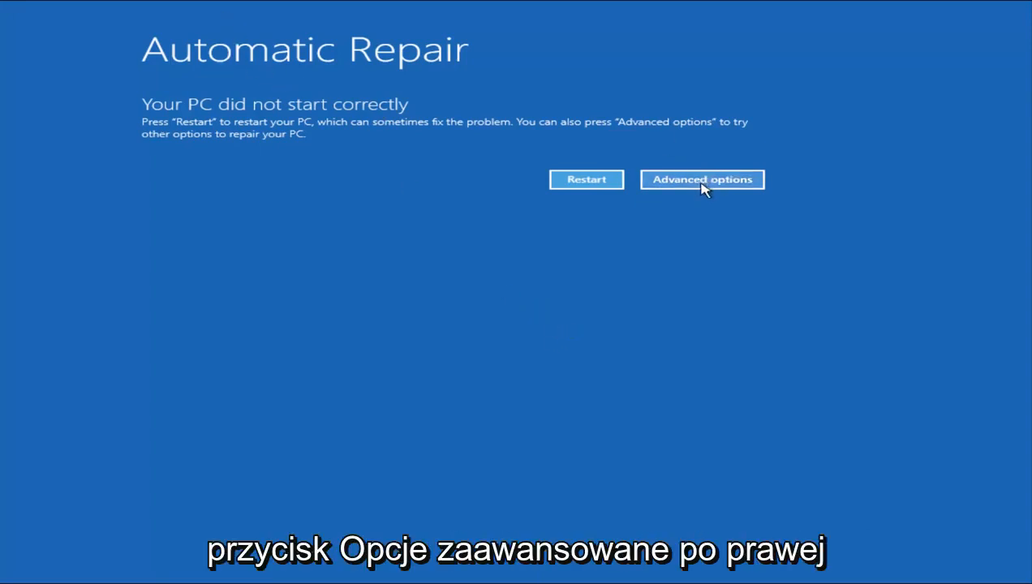
# - Navigate from Automatic Repair through Advanced options and Troubleshoot to the recovery tools screen
pyautogui.click(701, 179)
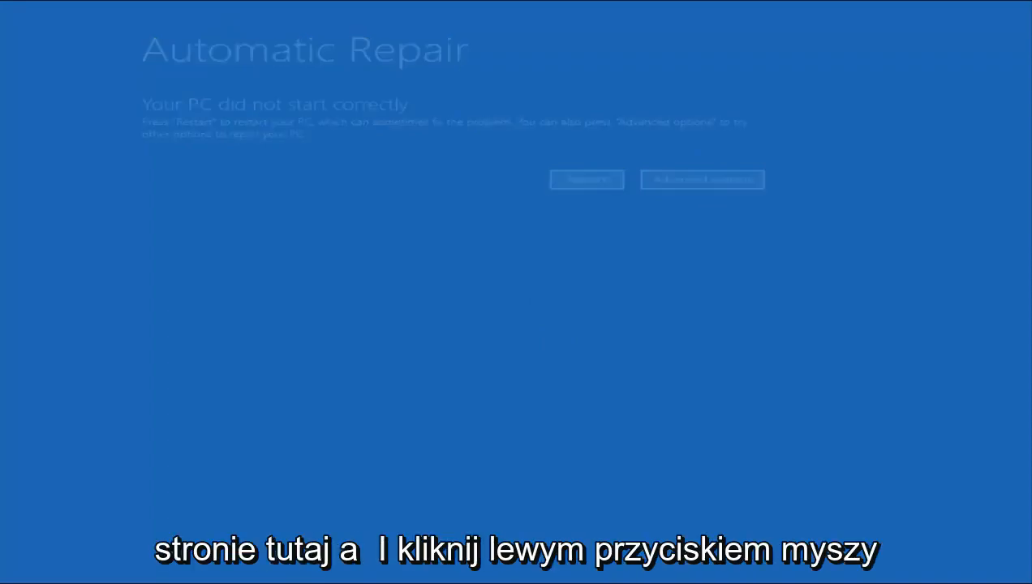
pyautogui.click(701, 179)
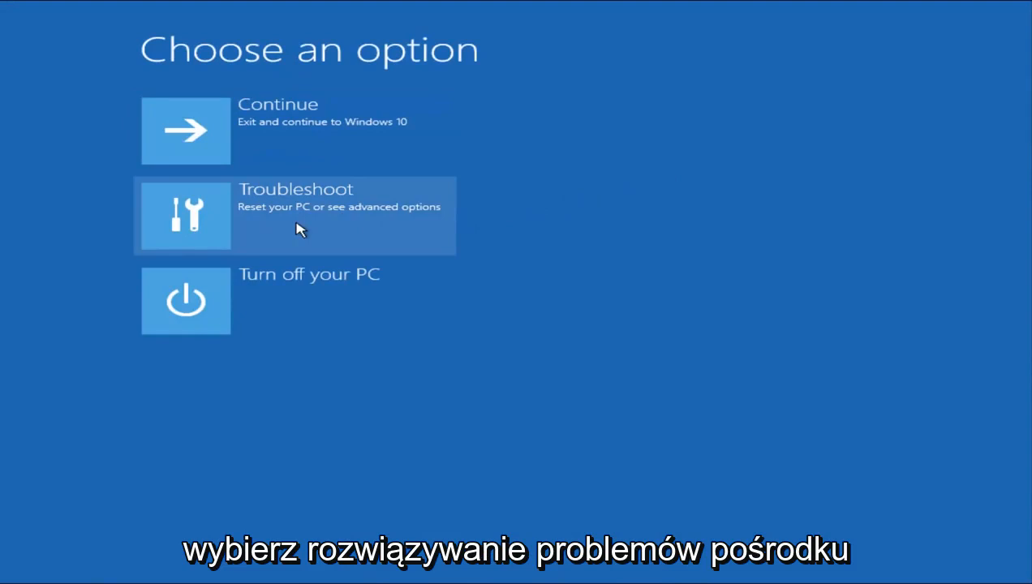
pyautogui.click(295, 214)
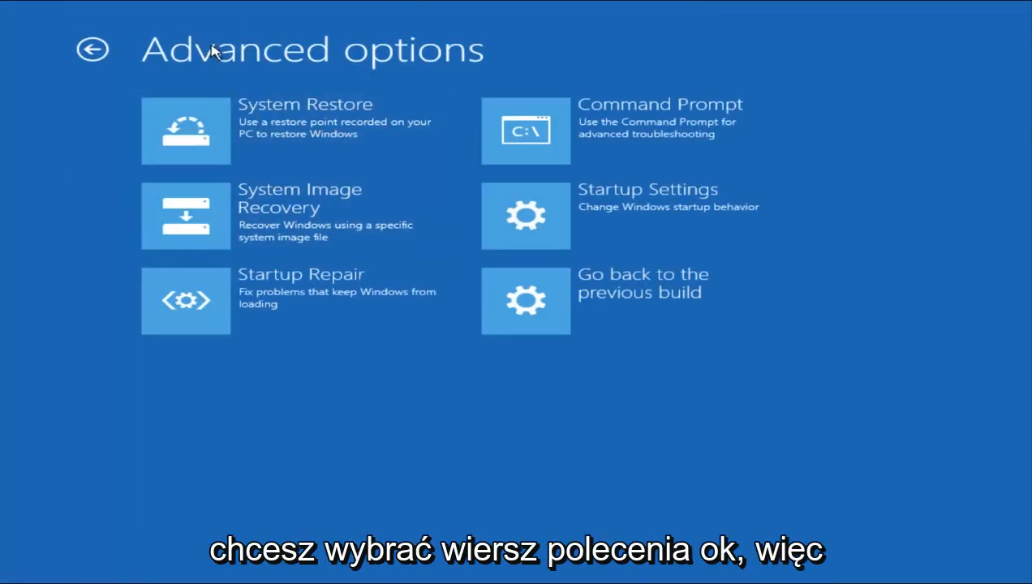
pyautogui.moveTo(636, 130)
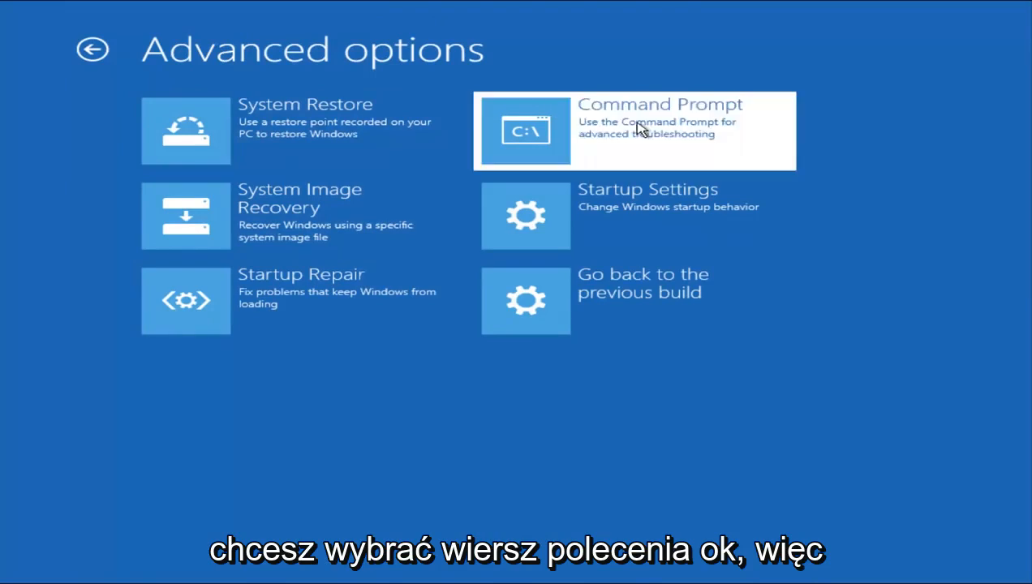
# - Run bootrec /fixMBR in Command Prompt to repair the master boot record successfully
pyautogui.click(636, 130)
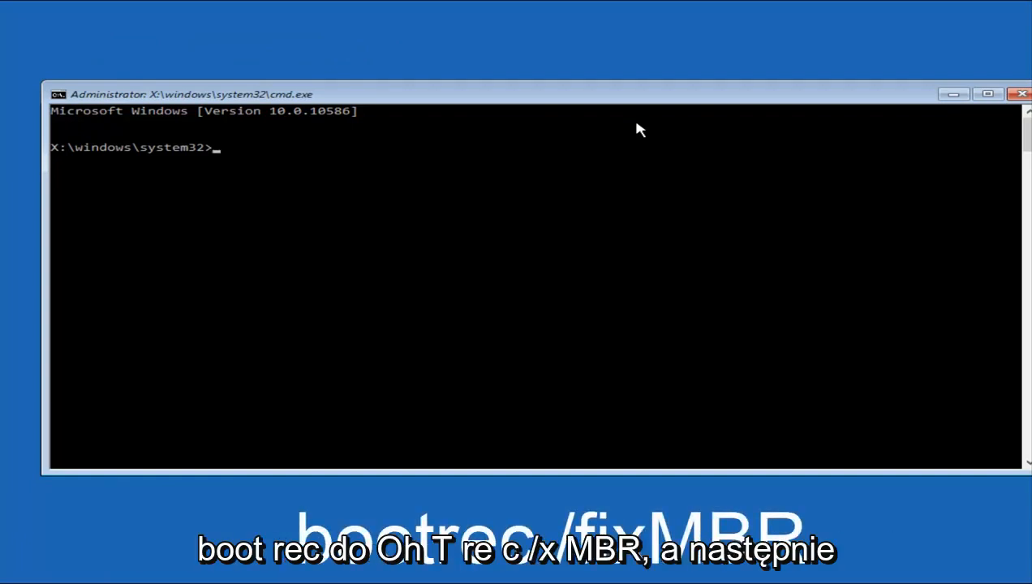
pyautogui.write('boot')
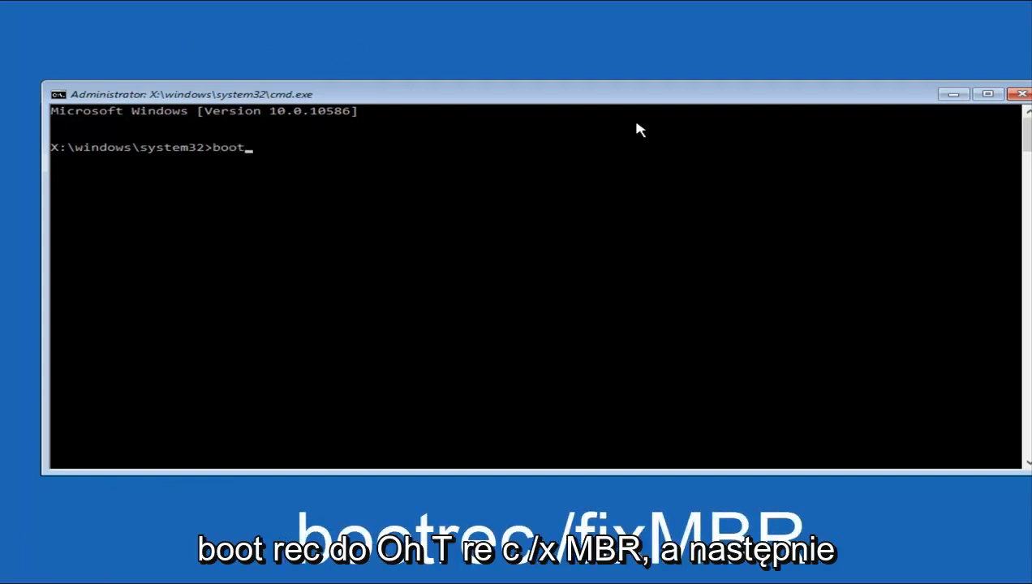
pyautogui.write('rec')
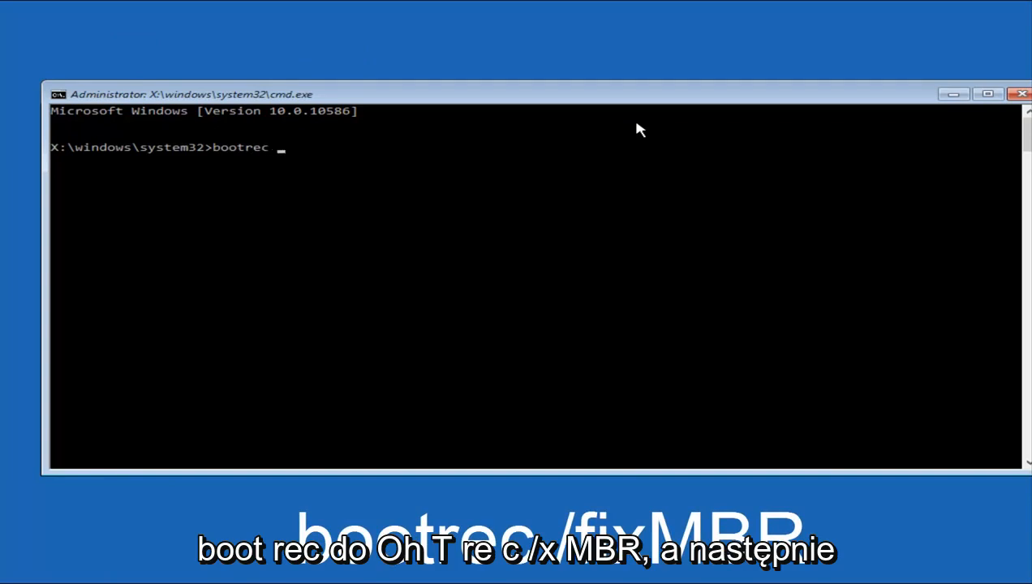
pyautogui.write('/fi')
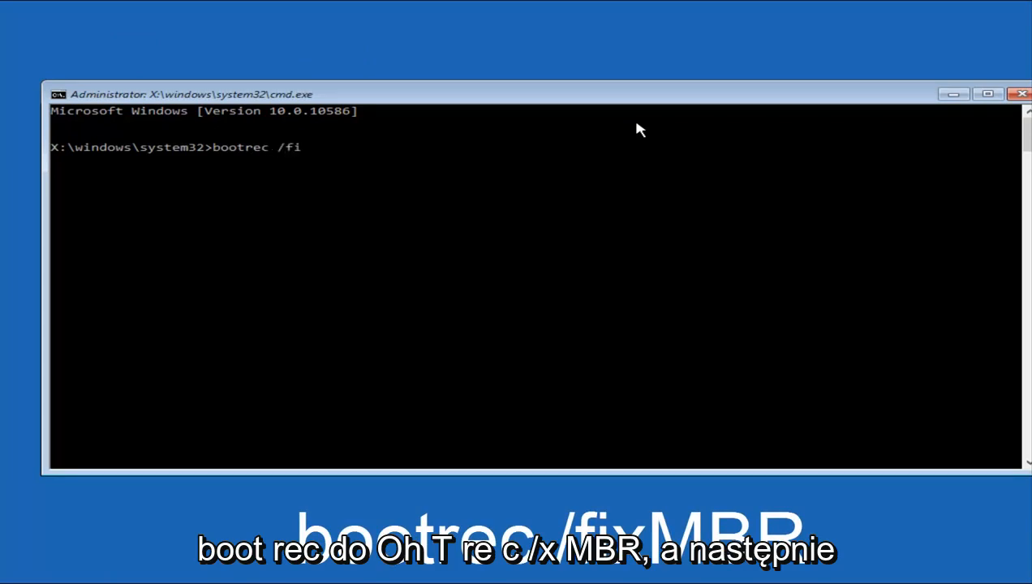
pyautogui.write('xMB')
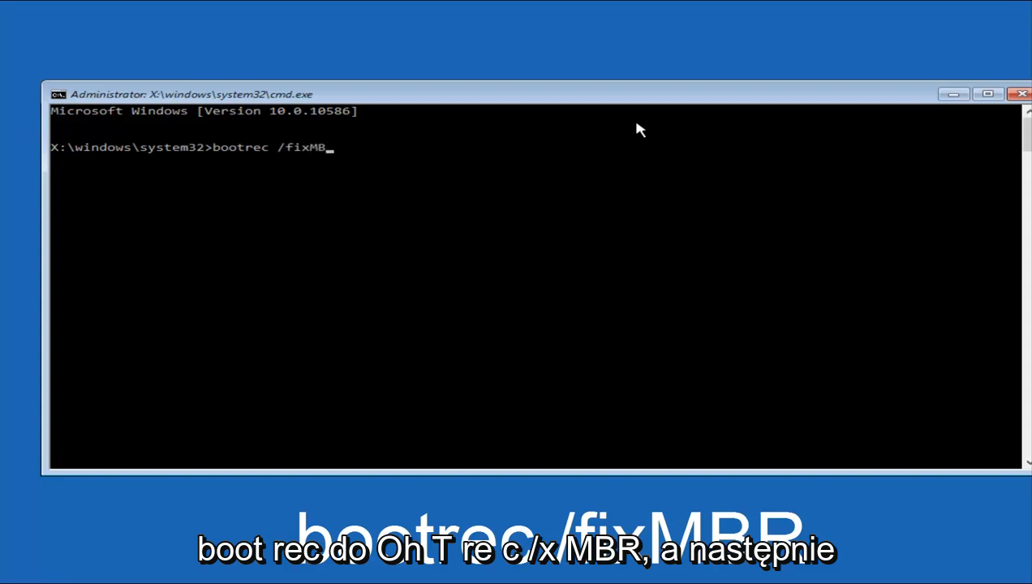
pyautogui.press('enter')
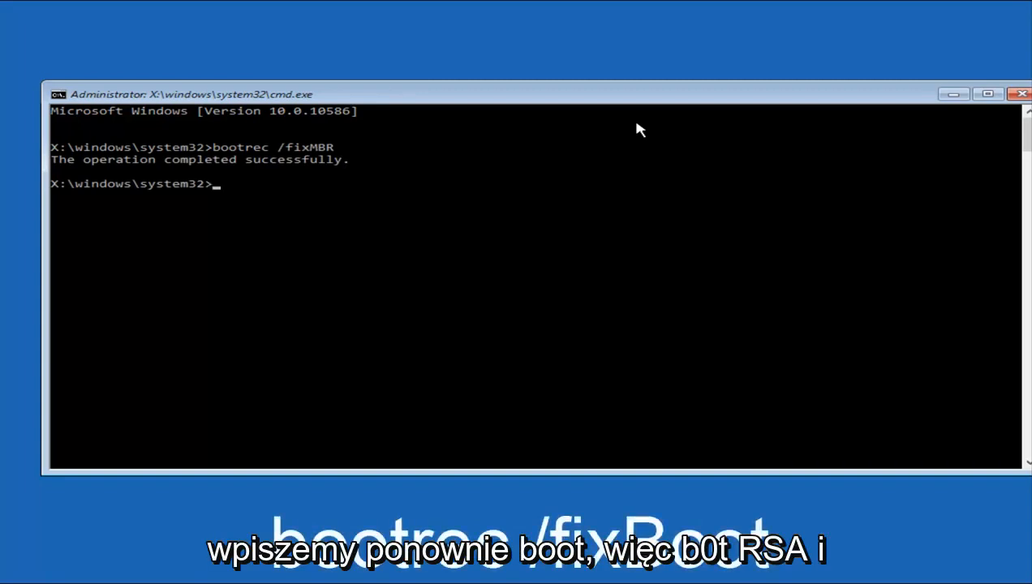
# - Run bootrec /fixBoot to repair the boot sector, completing successfully
pyautogui.write('boot')
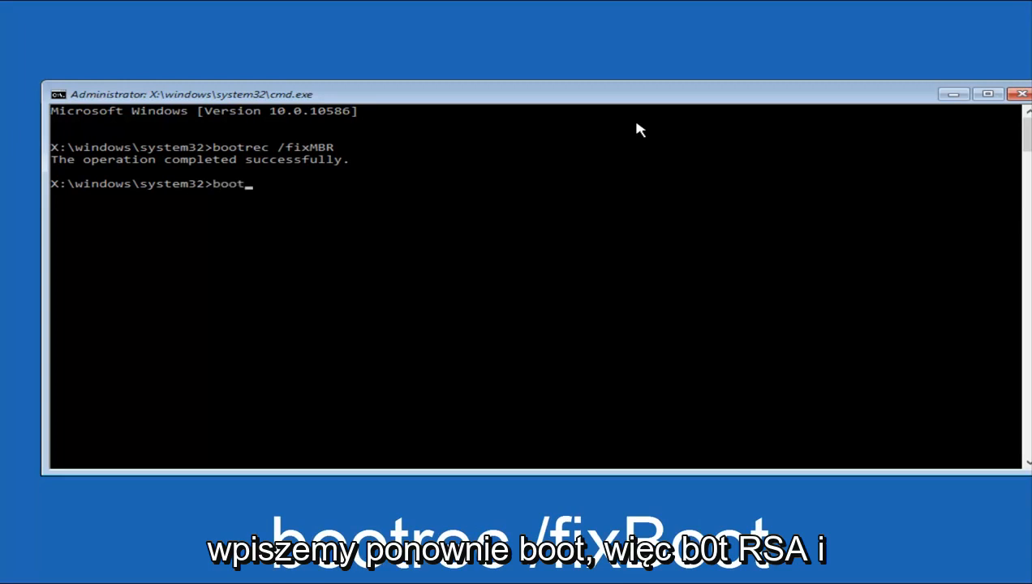
pyautogui.write('rec')
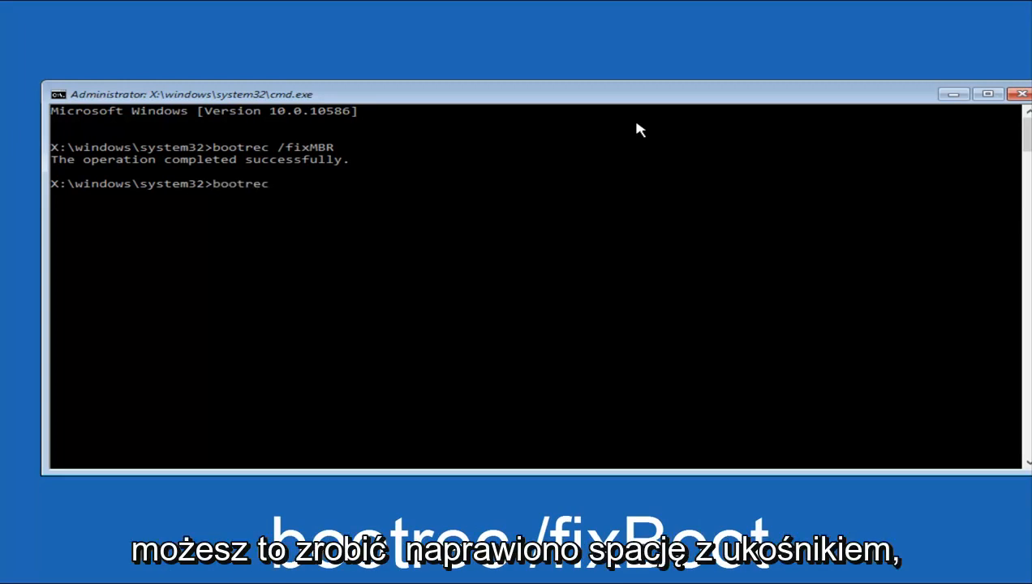
pyautogui.write('/')
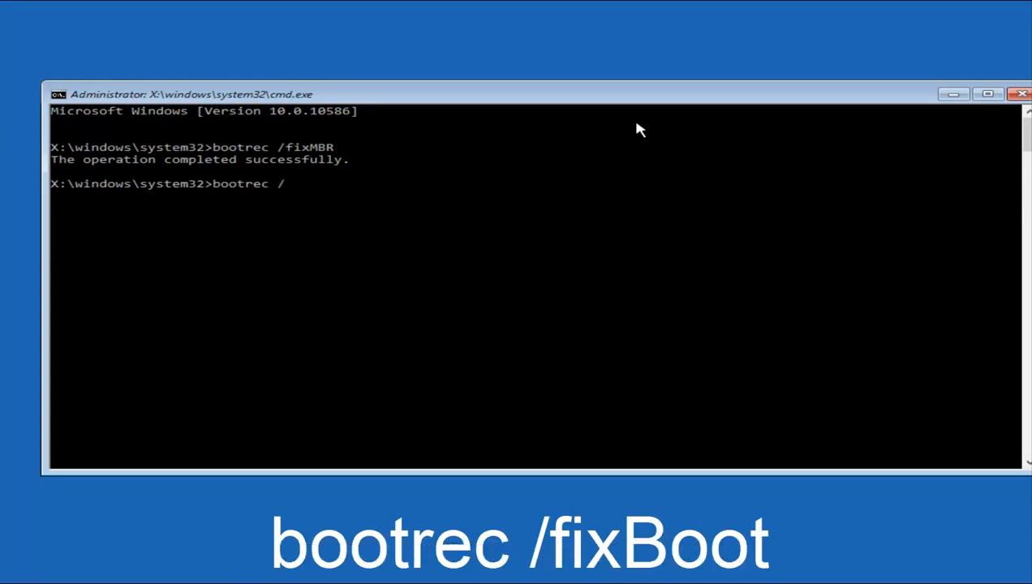
pyautogui.write('fix')
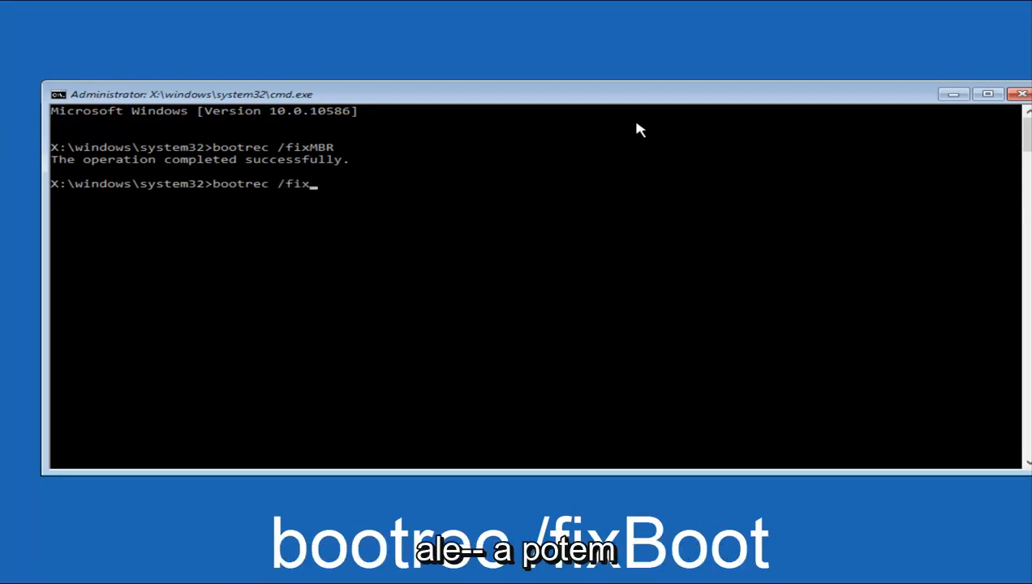
pyautogui.write('Boot')
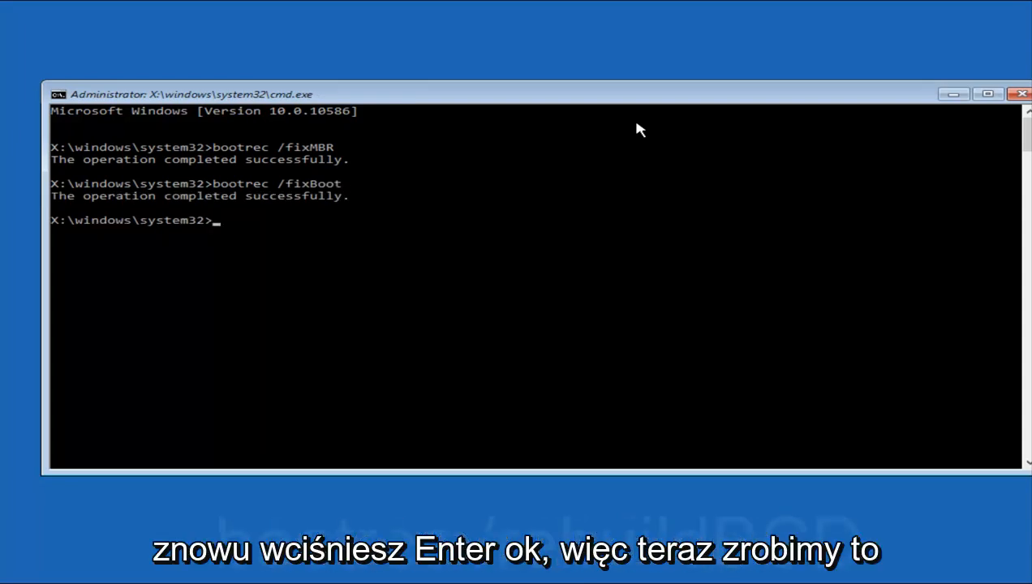
# - Run bootrec /rebuildBCD to scan disks and rebuild the boot configuration data
pyautogui.write('boot')
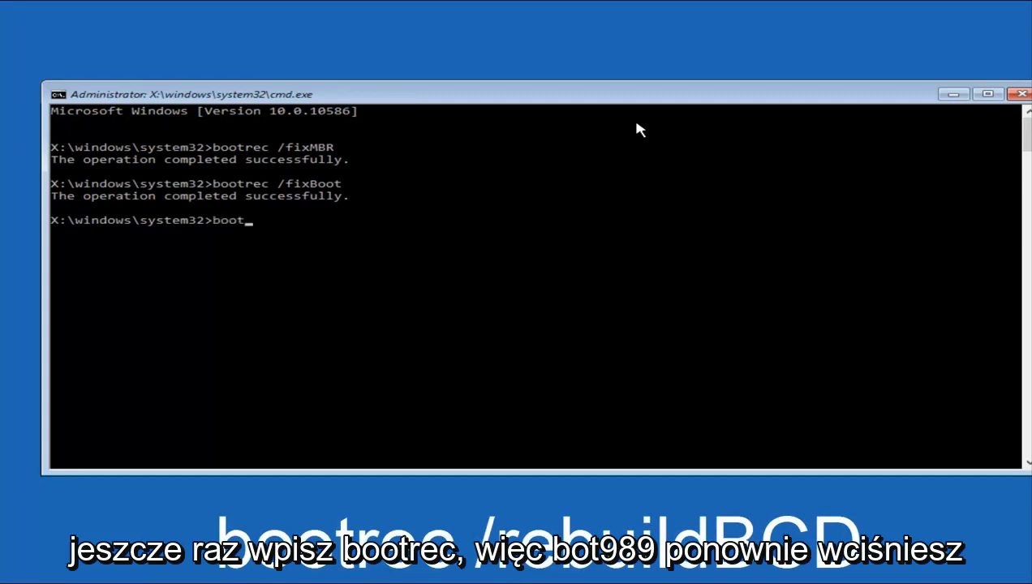
pyautogui.write('rec')
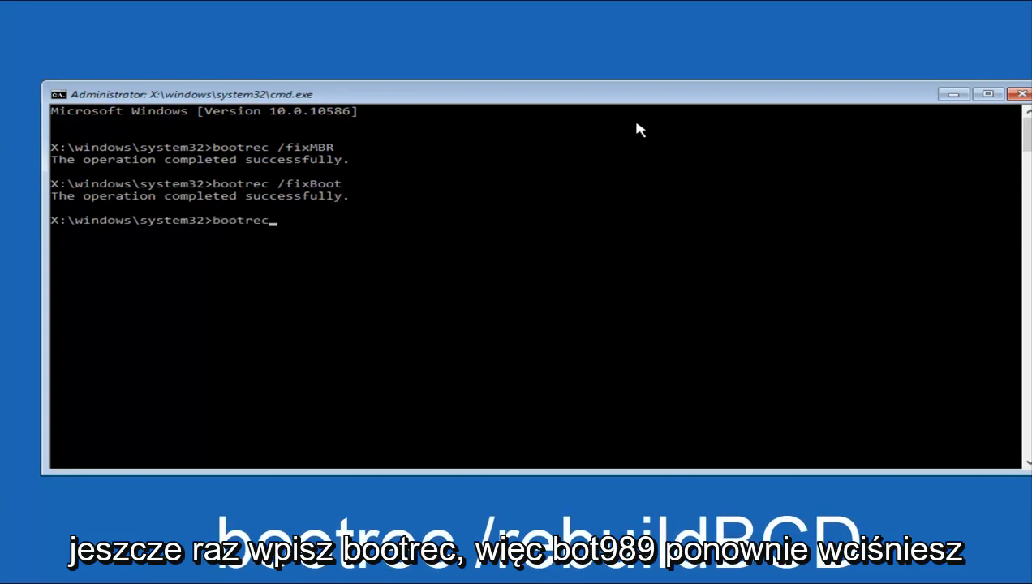
pyautogui.write('/')
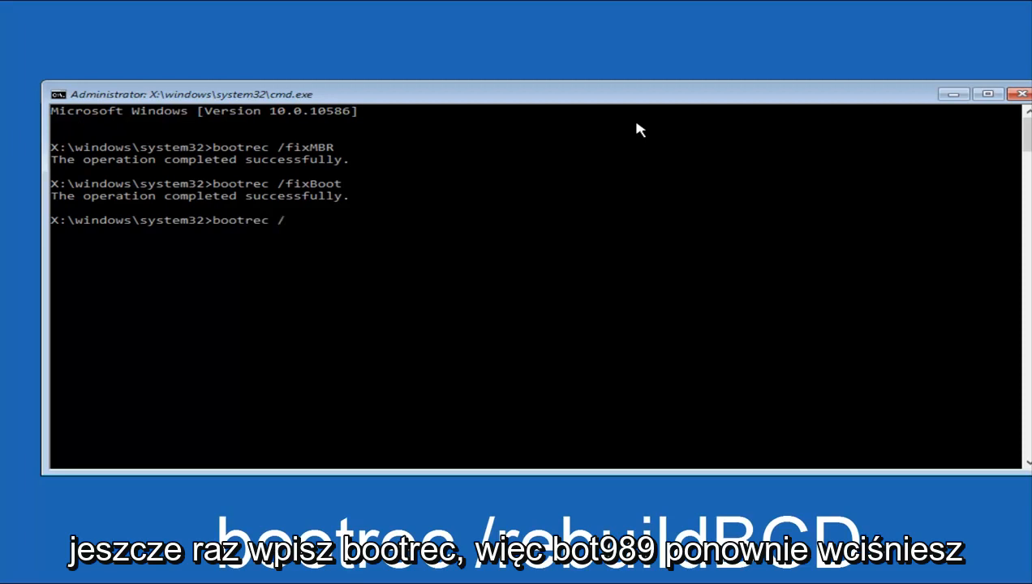
pyautogui.write('rebuild')
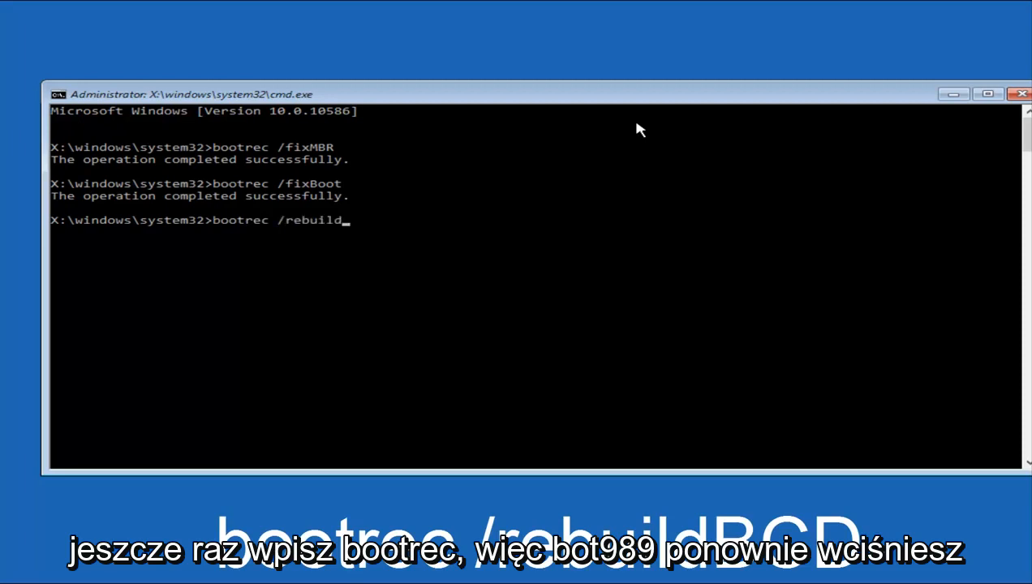
pyautogui.write('BCD')
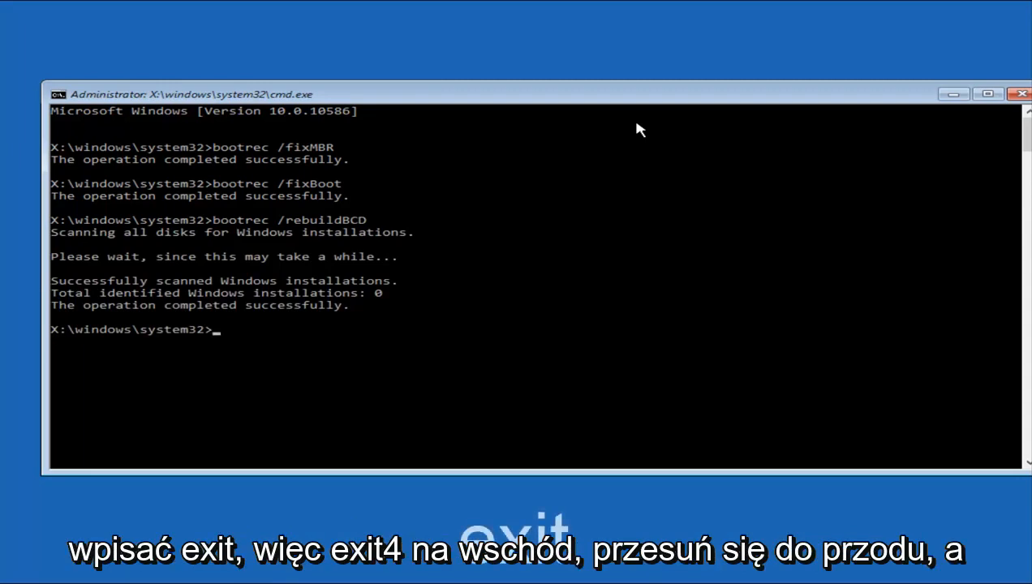
# - Exit Command Prompt and return to the Choose an option screen
pyautogui.write('exit')
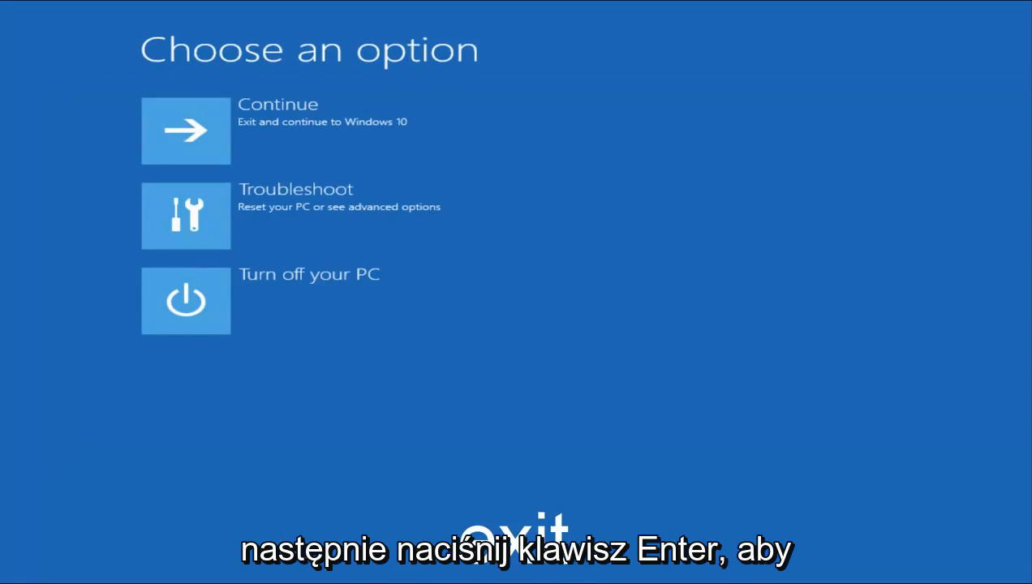
pyautogui.moveTo(195, 139)
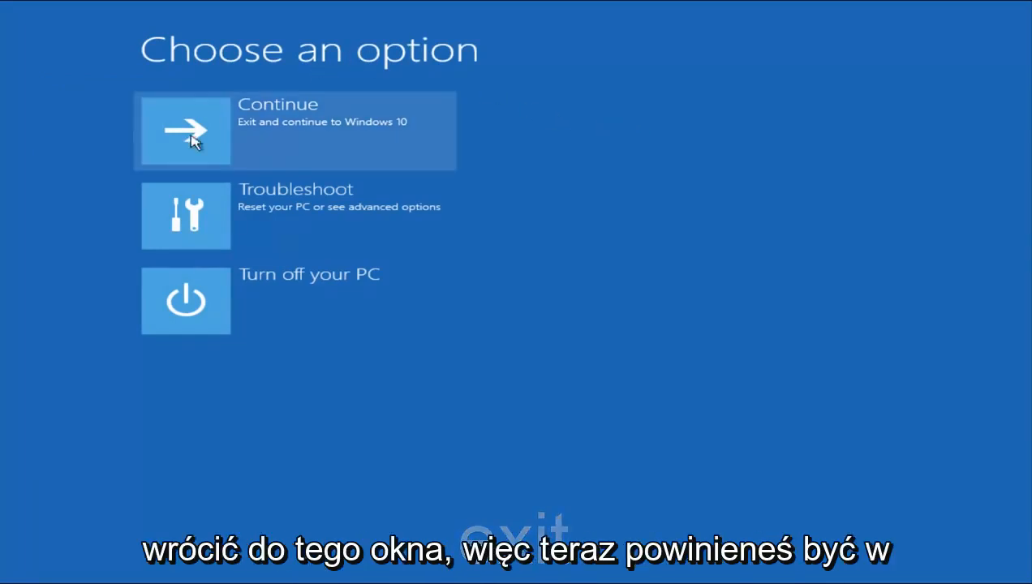